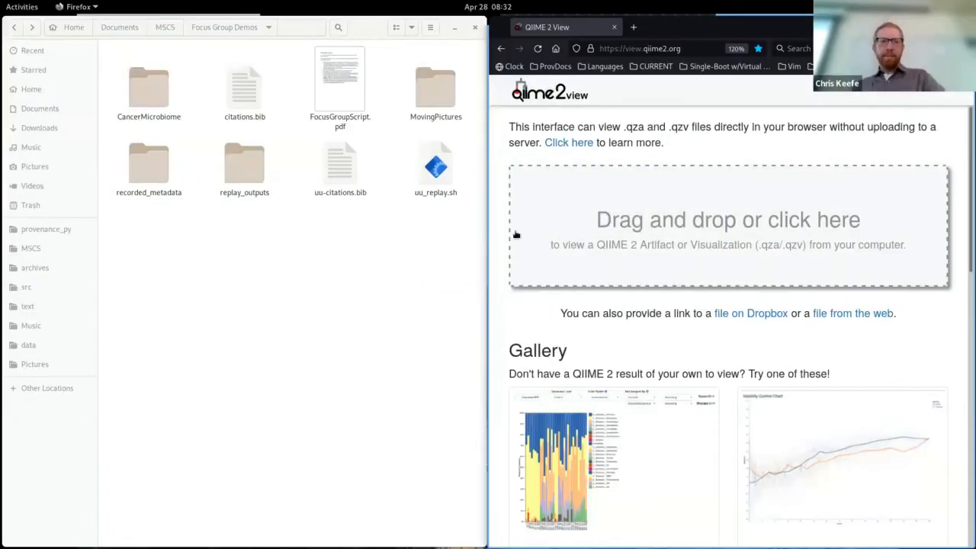
mouse_move(649, 223)
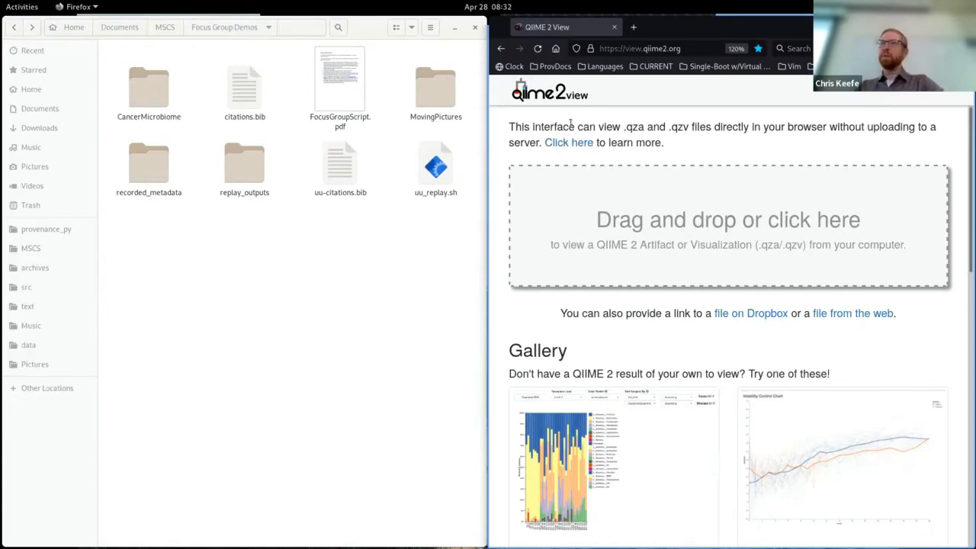
mouse_move(567, 182)
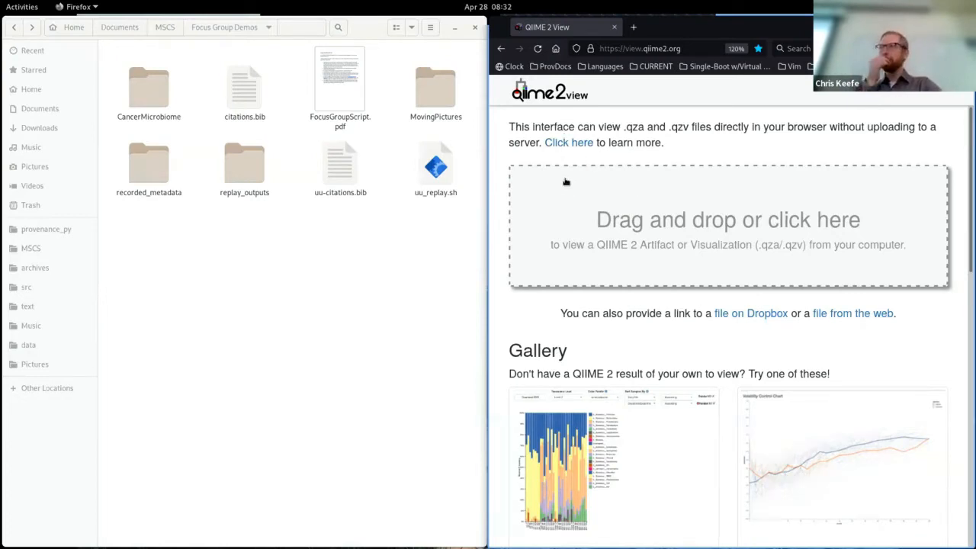
mouse_move(489, 104)
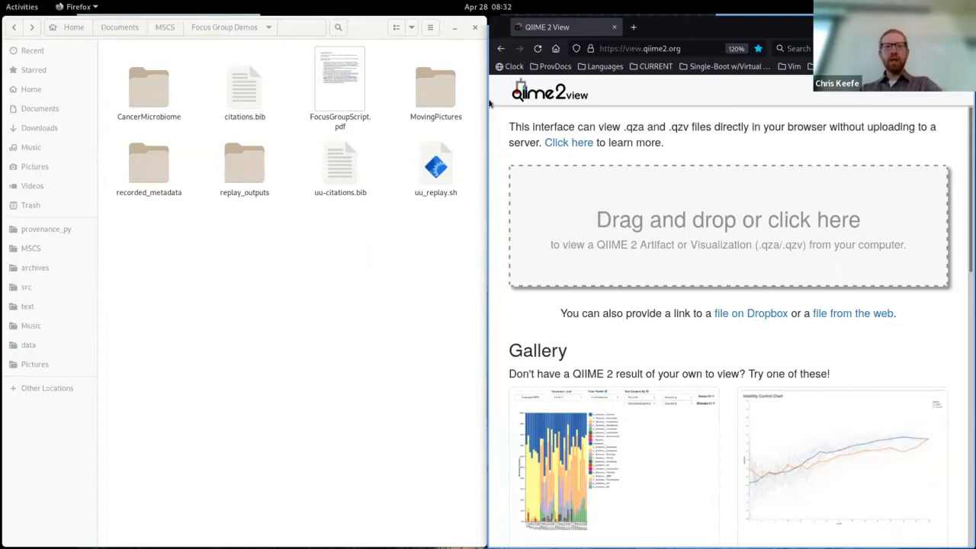
mouse_move(217, 122)
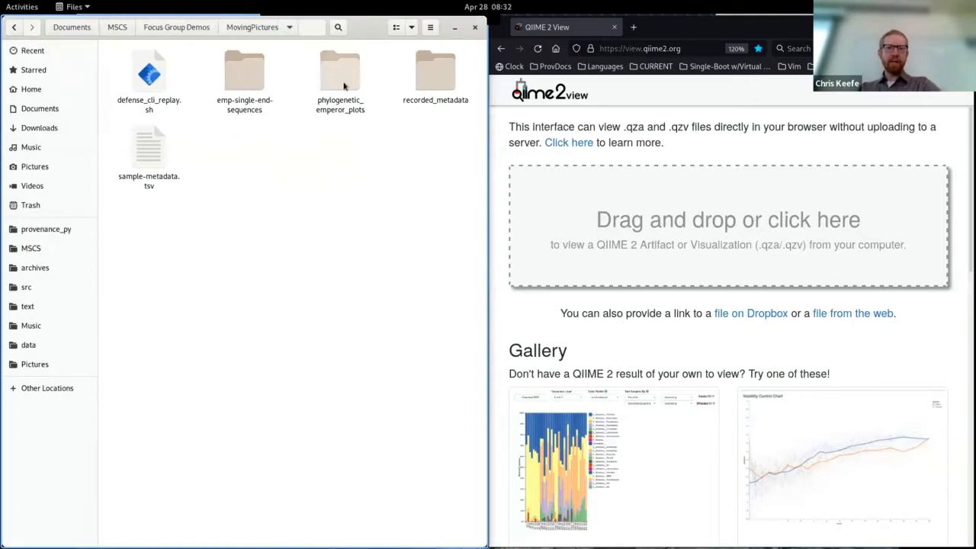
Load unweighted_unifrac_emperor.qzv from the phylogenetic_emperor_plots folder into QIIME 2 View.
double_click(340, 73)
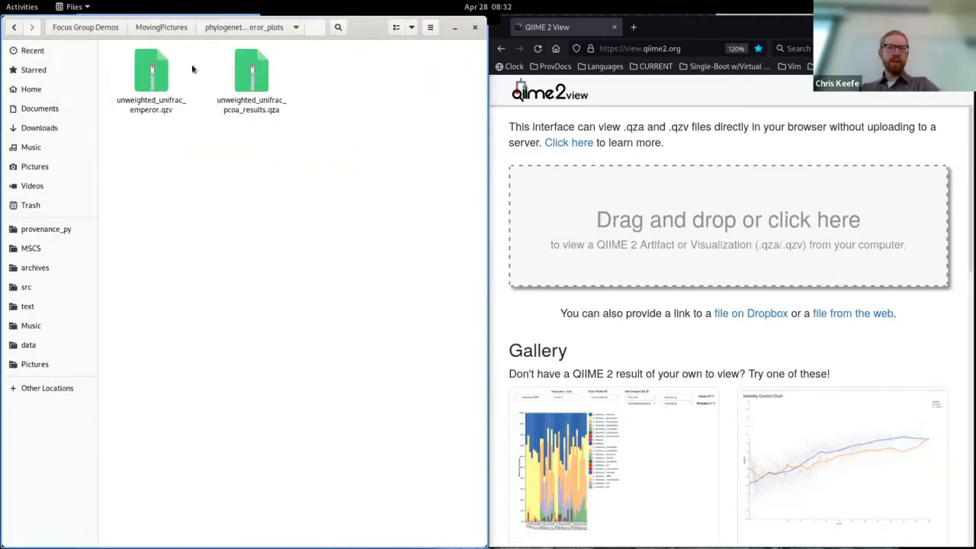
left_click(151, 73)
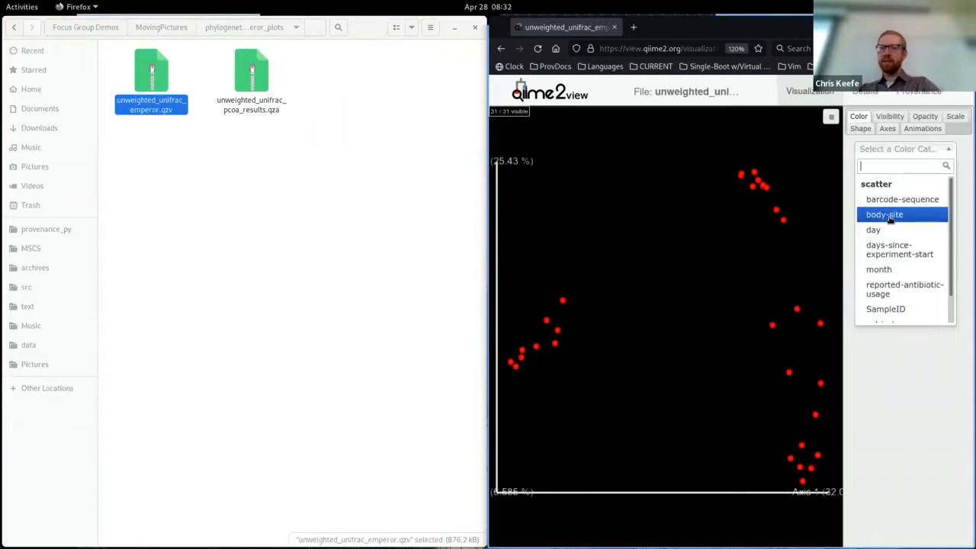
Colour the Emperor plot by body-site and switch to its provenance graph.
left_click(884, 213)
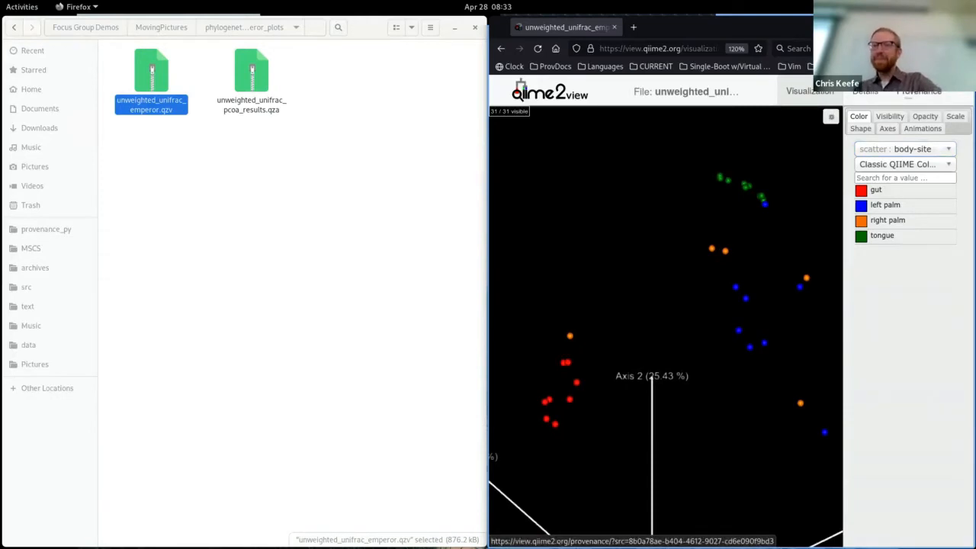
left_click(918, 92)
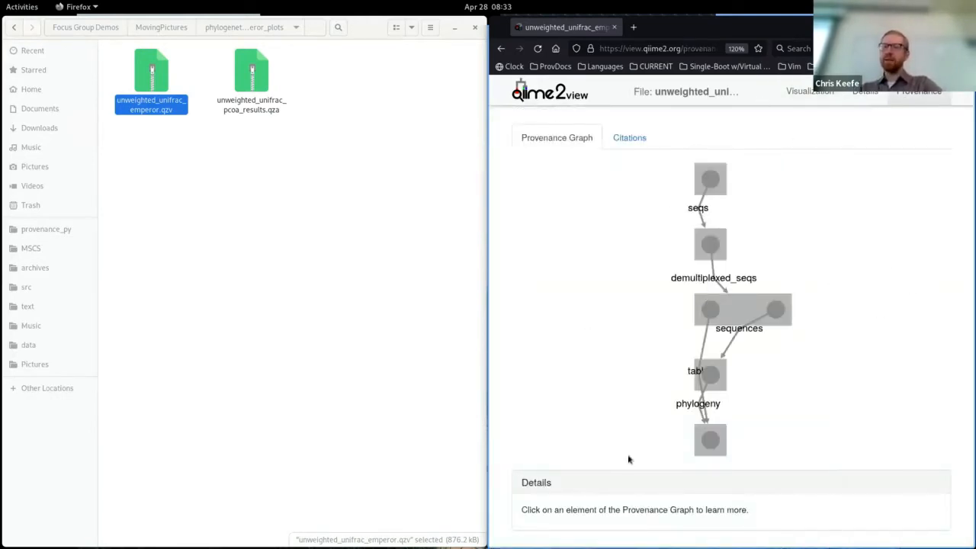
mouse_move(461, 192)
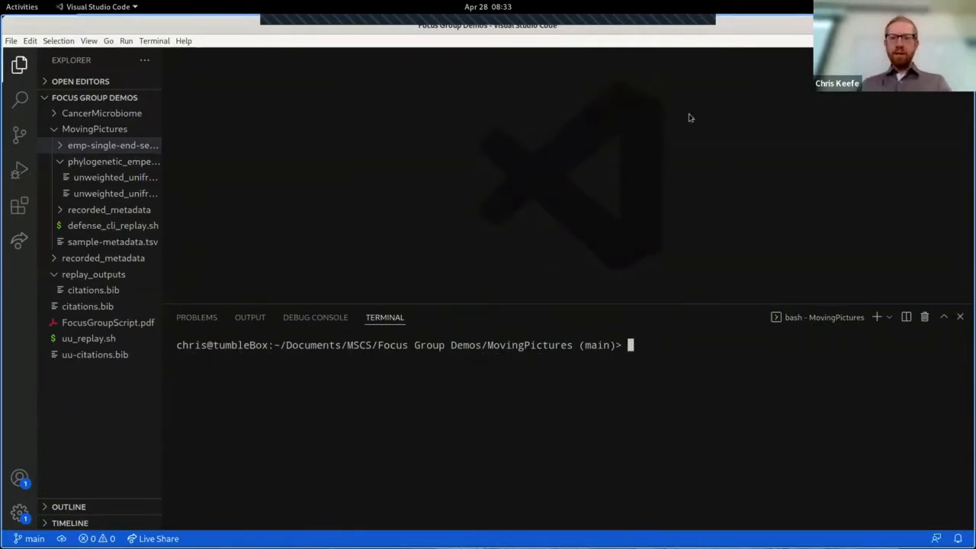
mouse_move(435, 134)
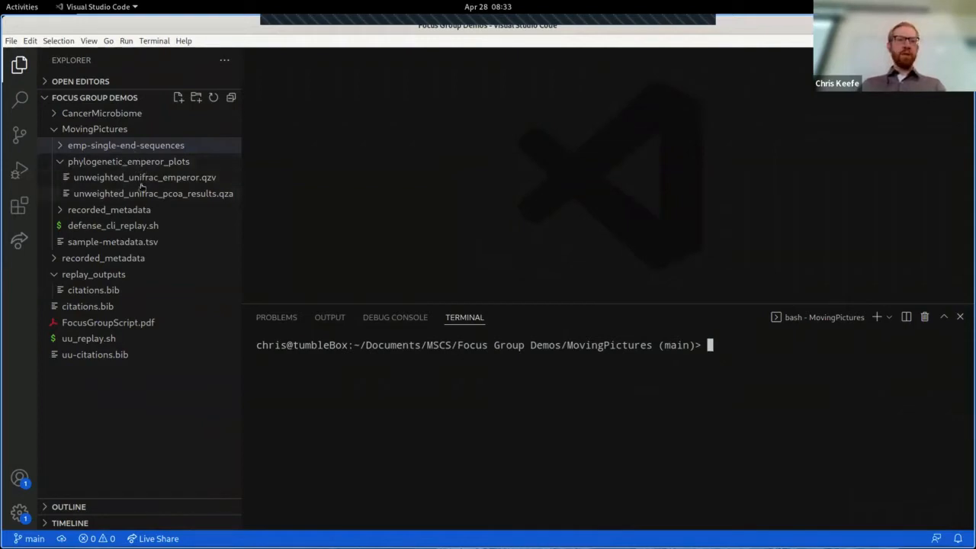
mouse_move(167, 181)
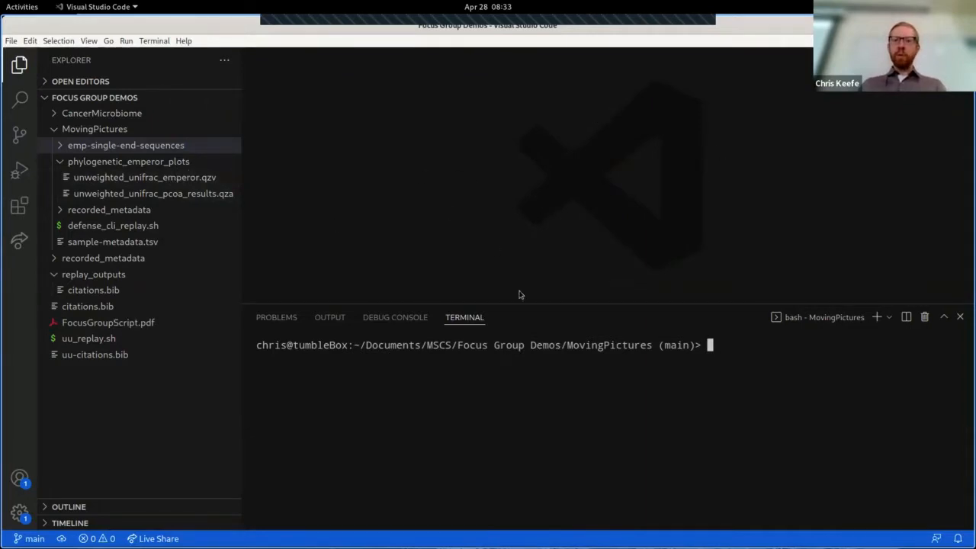
Enlarge the terminal panel in the Focus Group Demos workspace.
left_click_drag(521, 308, 563, 129)
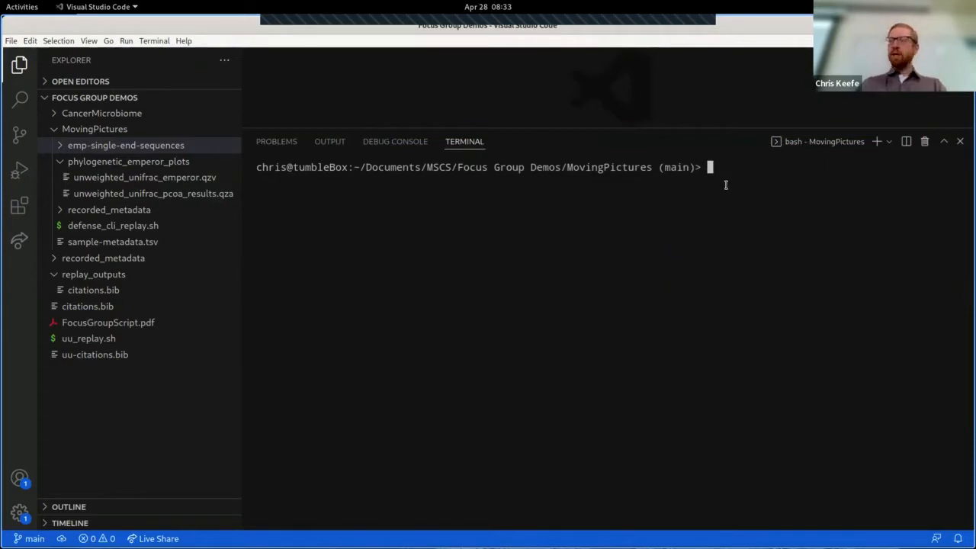
Activate the prov conda environment after a first 'replay -h' attempt.
type("rre")
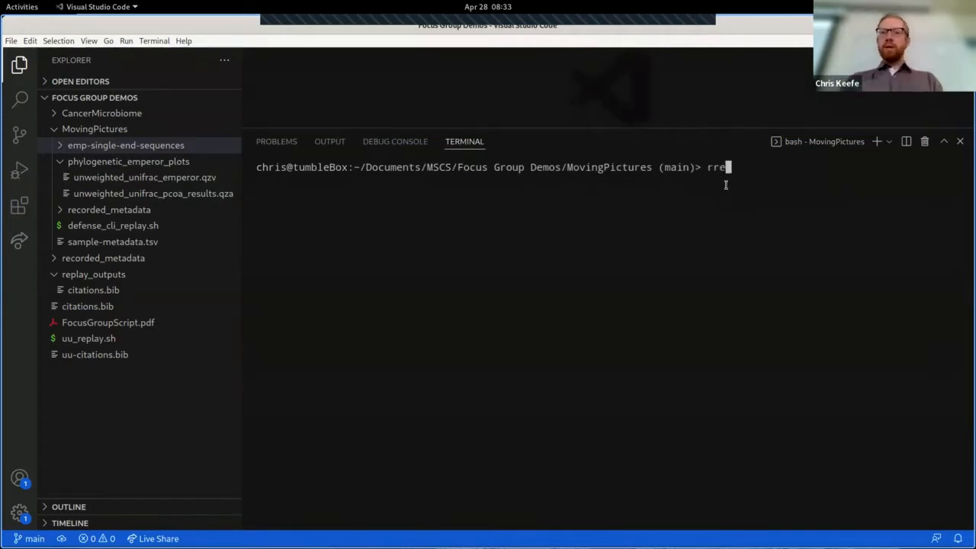
type("replay -h")
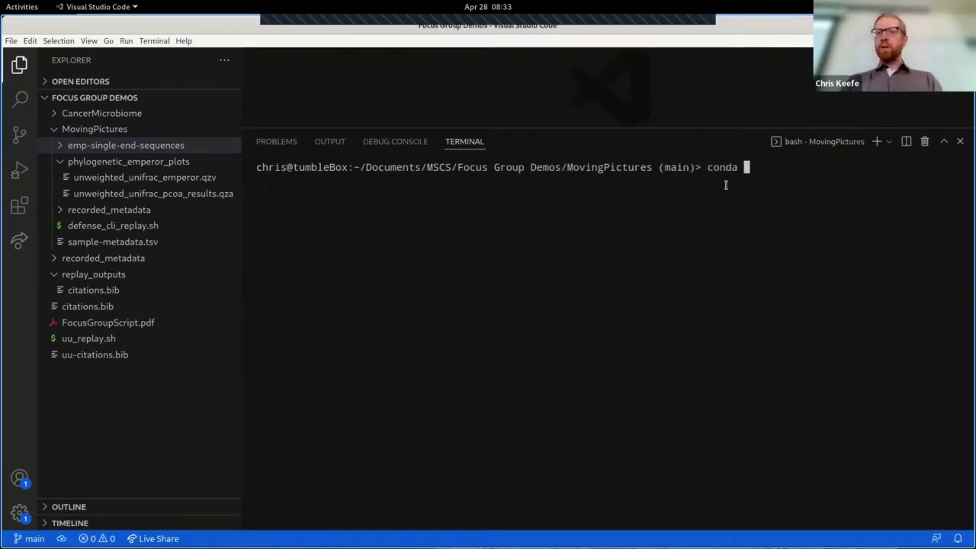
type("activate prov")
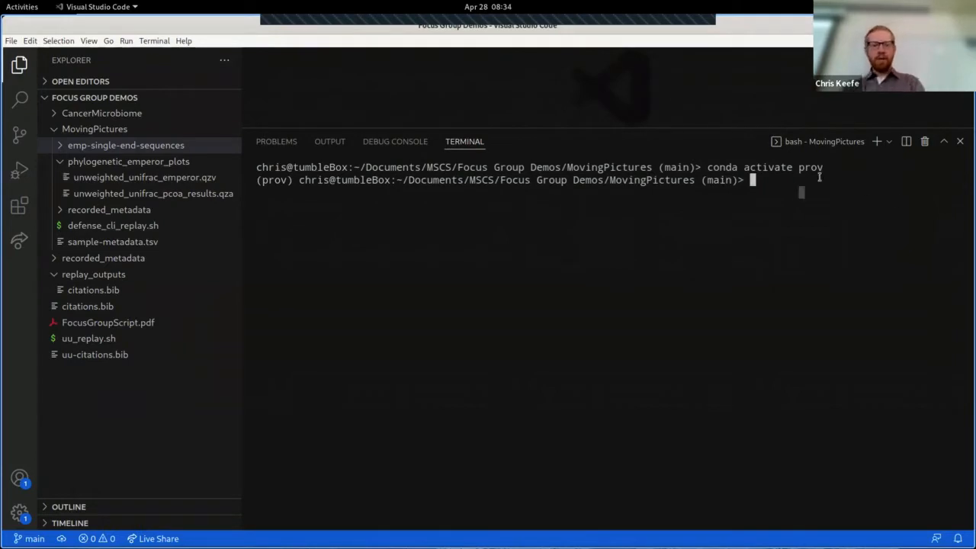
Show 'replay --help' listing the citations, provenance and reproducibility-supplement commands.
type("replay --help")
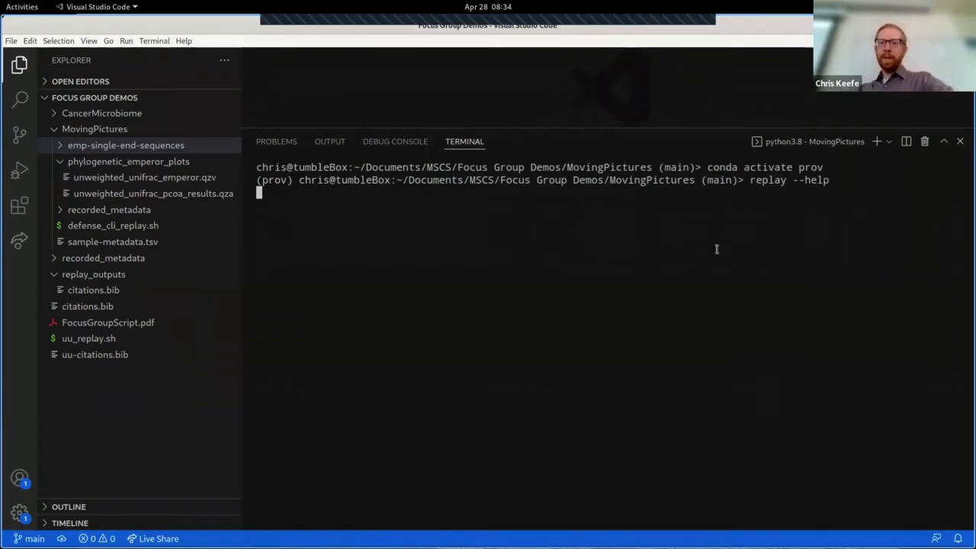
double_click(767, 180)
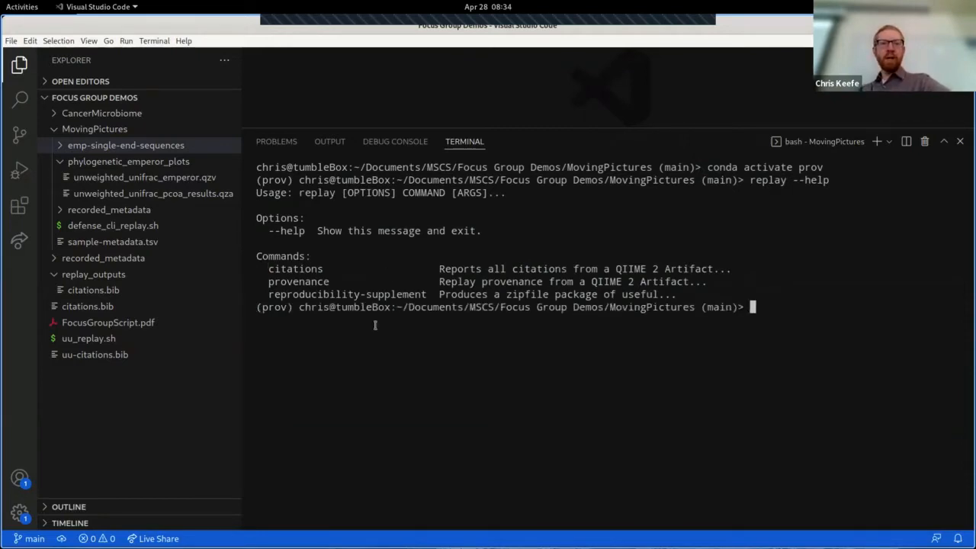
mouse_move(710, 399)
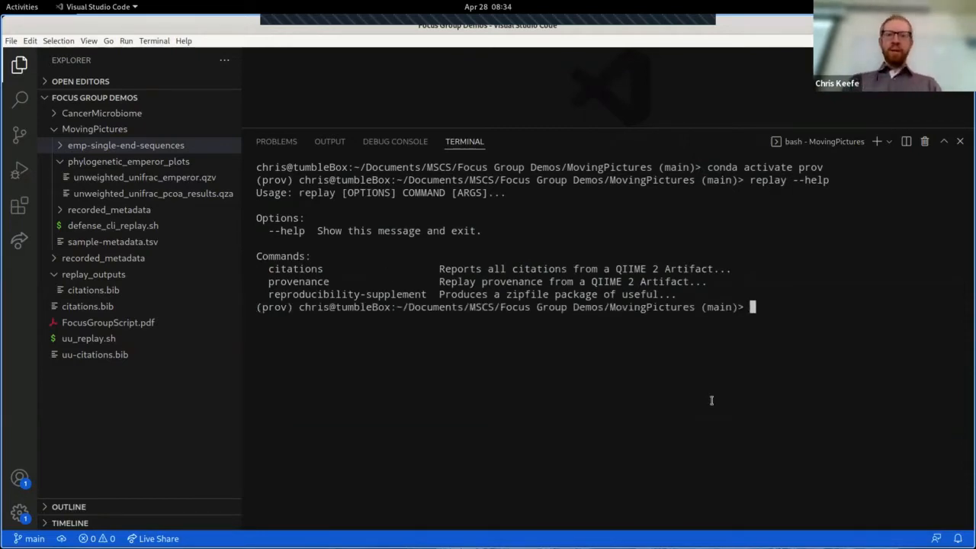
Show 'replay provenance --help' and scroll through its input, usage-driver and output options.
type("replay provenance --help")
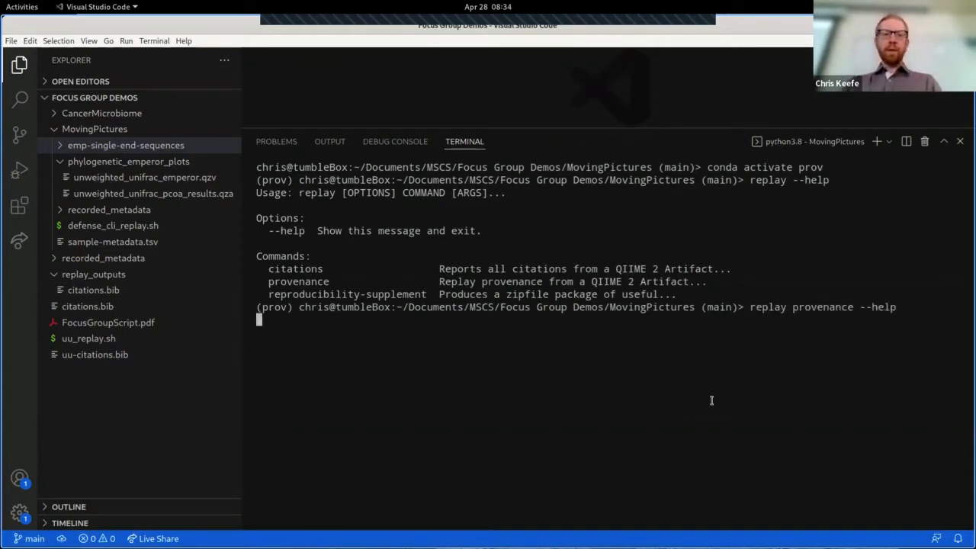
mouse_move(501, 316)
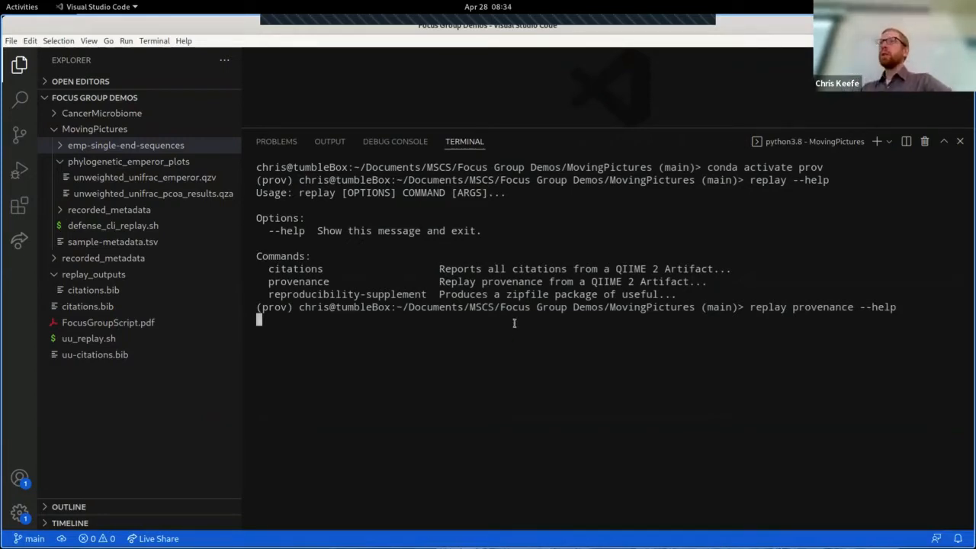
mouse_move(920, 282)
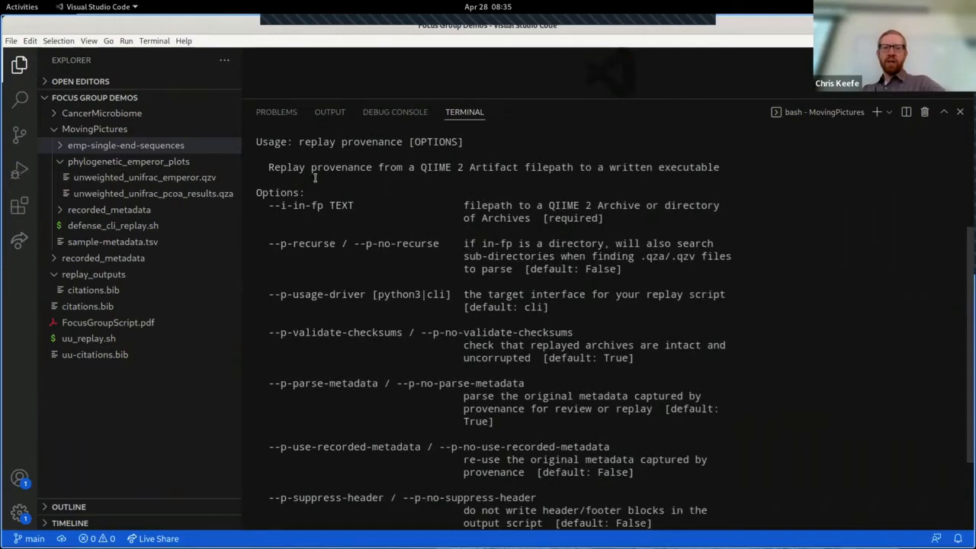
mouse_move(463, 362)
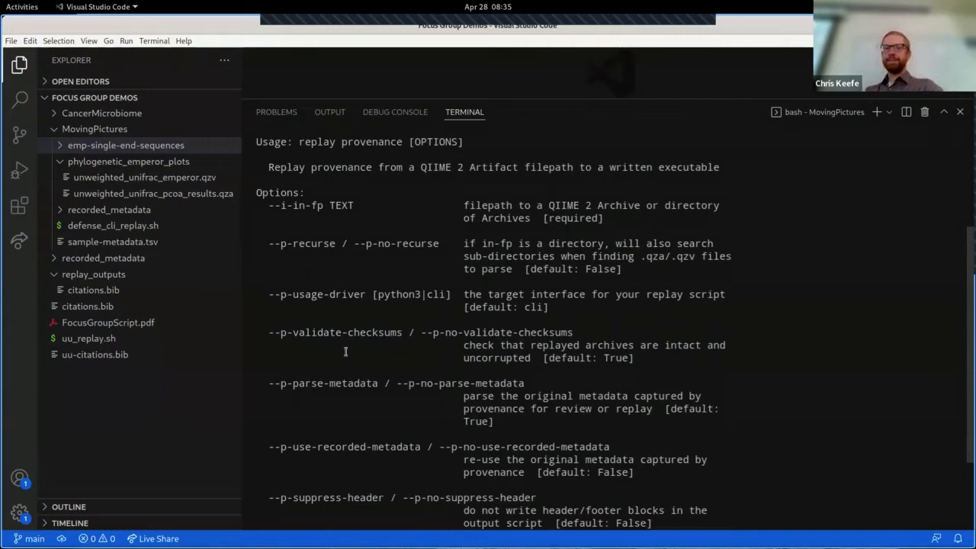
mouse_move(565, 177)
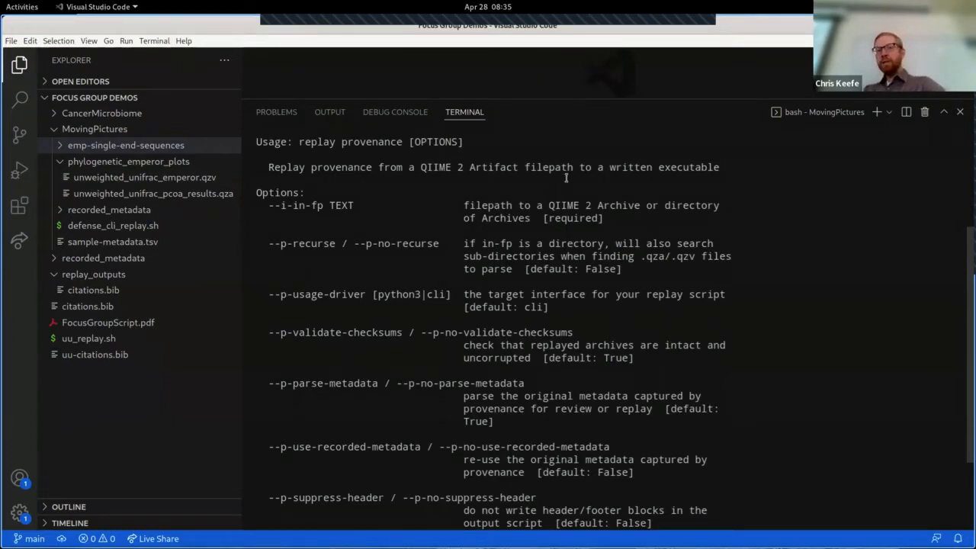
scroll("down", 3)
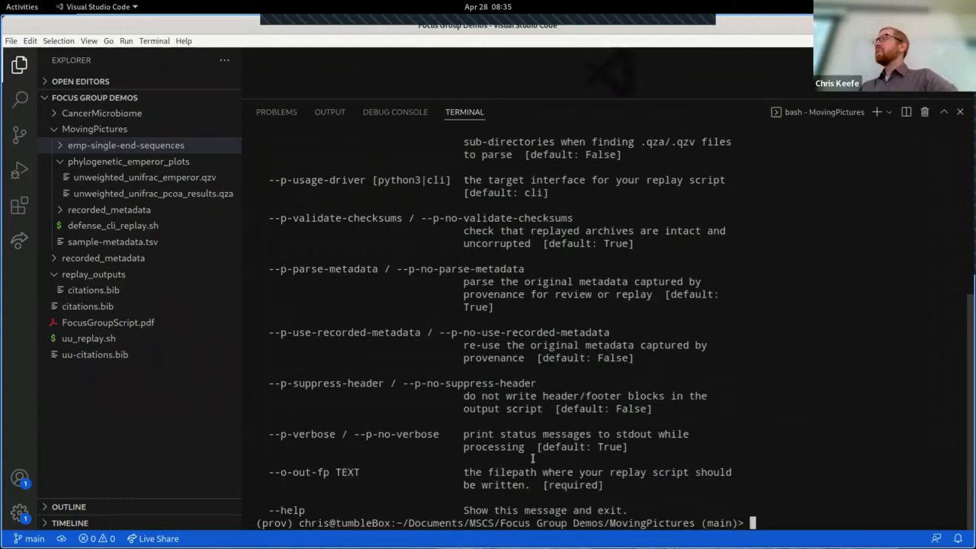
mouse_move(694, 461)
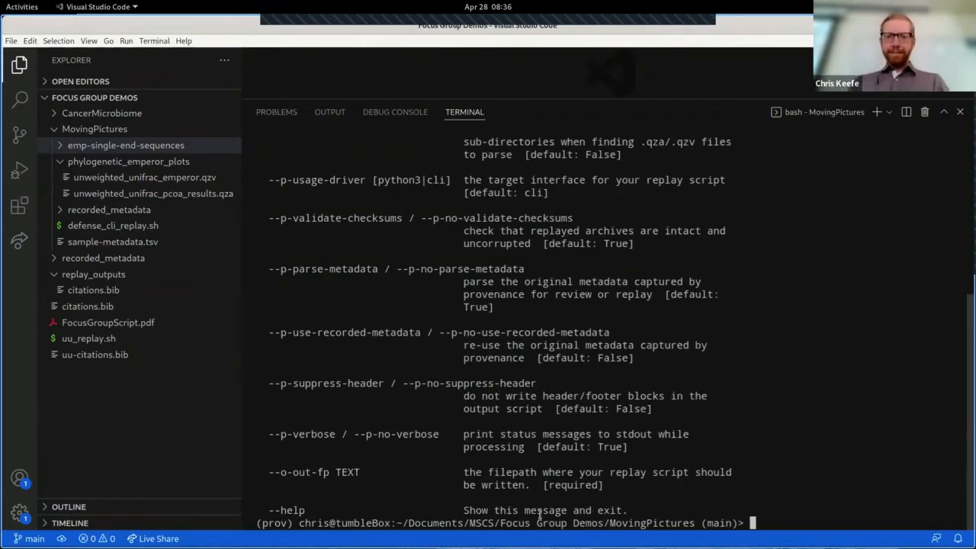
type("replay provenance")
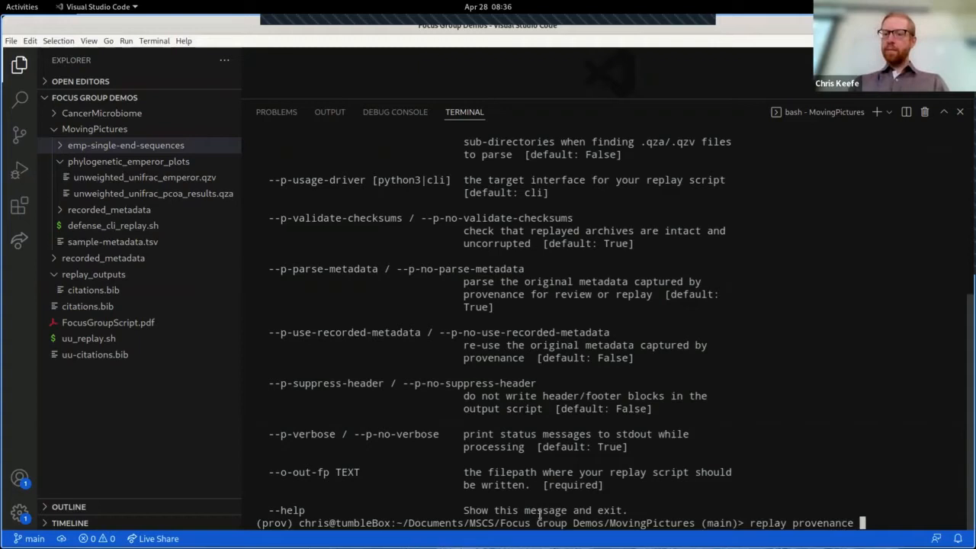
Give replay provenance the input phylogenetic_emperor_plots/unweighted_unifrac_emperor.qzv.
key("Enter")
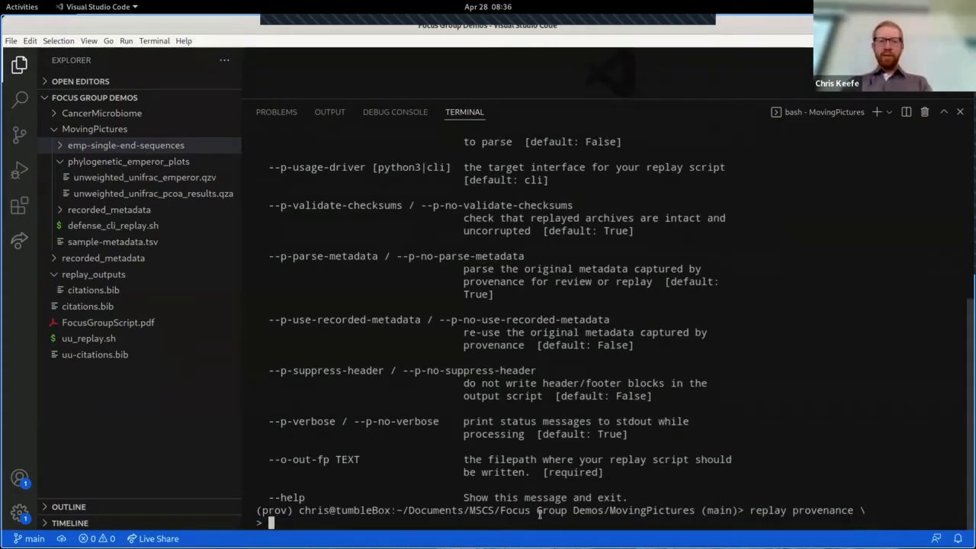
type("--i-in -")
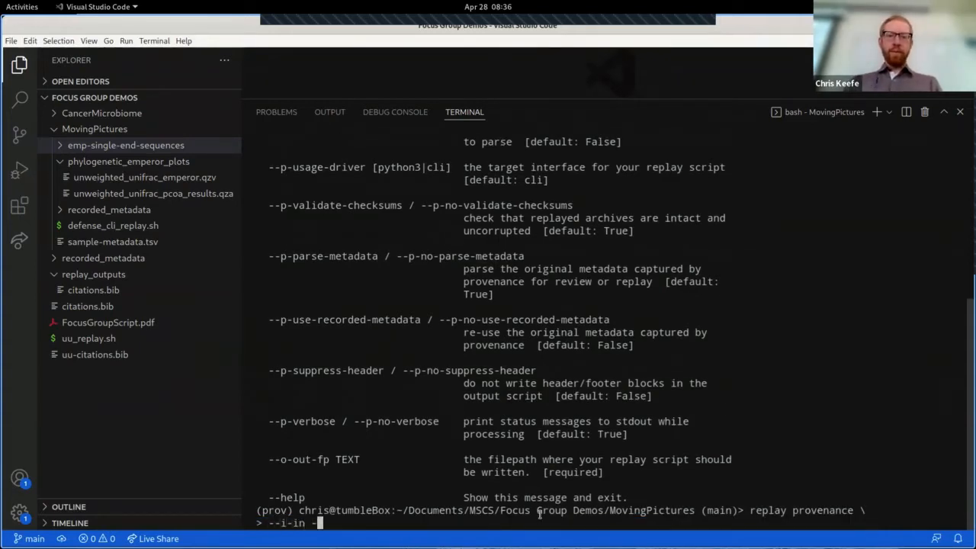
type("fp")
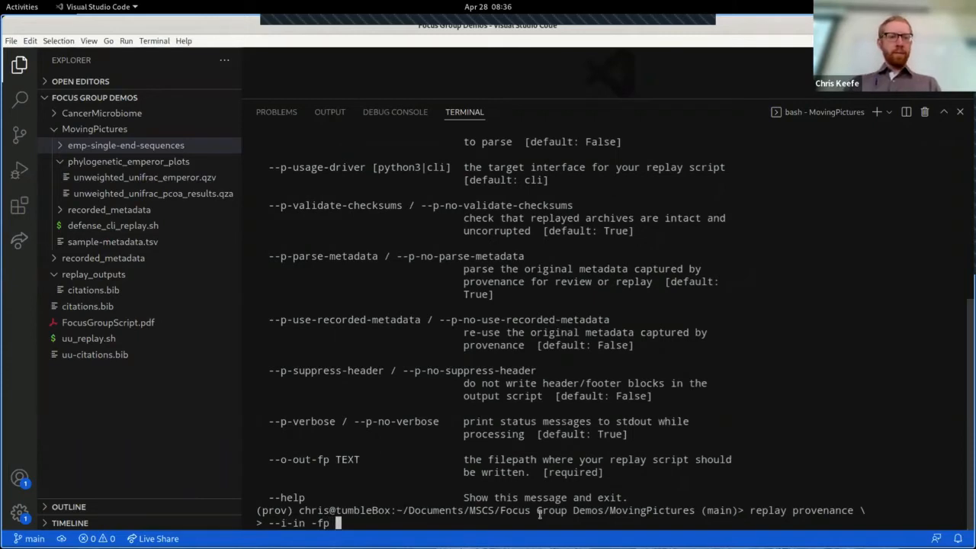
type("phylogenetic_emperor_plots/")
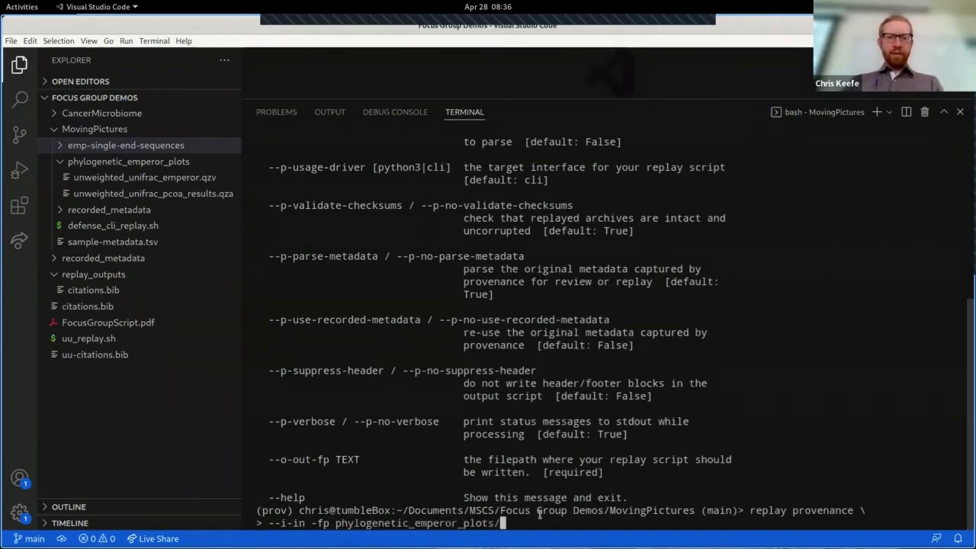
type("unweighted_unifrac_e")
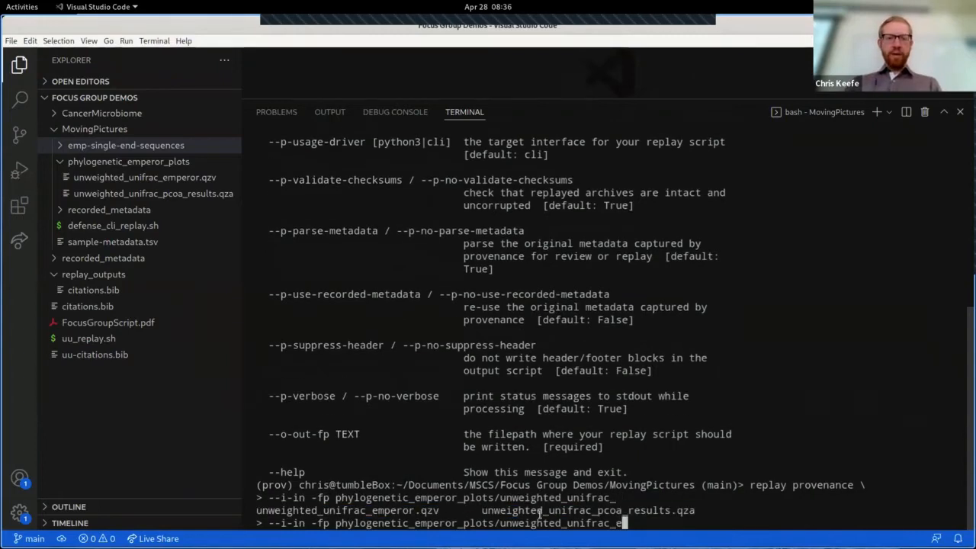
type("mperor.qzv \\")
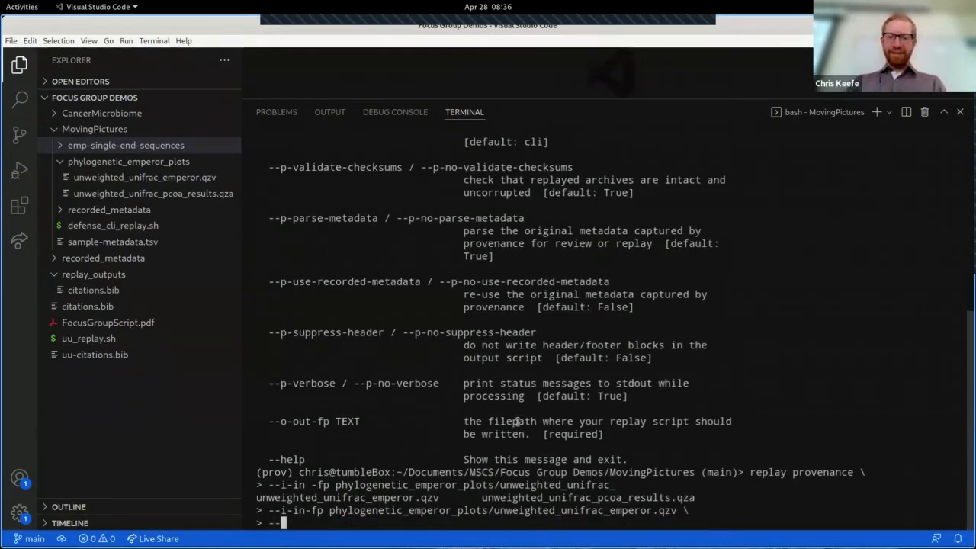
Set the output to demo.sh and run the command to write the replay script.
type("--o-out-fp")
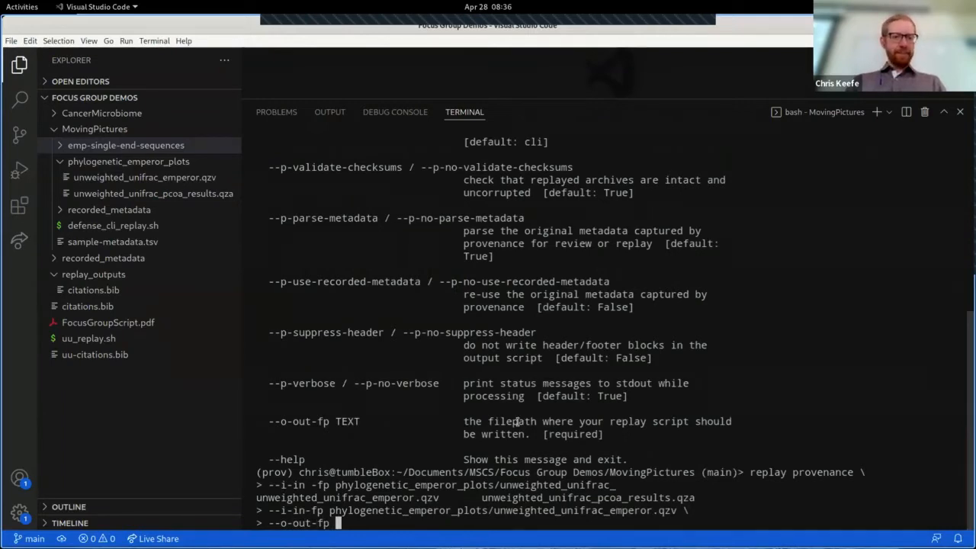
type("demo.sh")
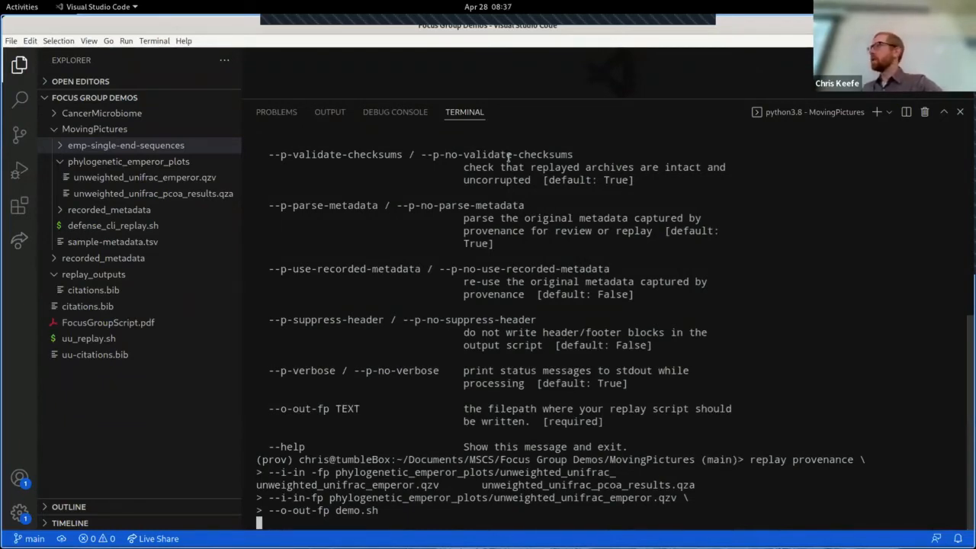
key("Return")
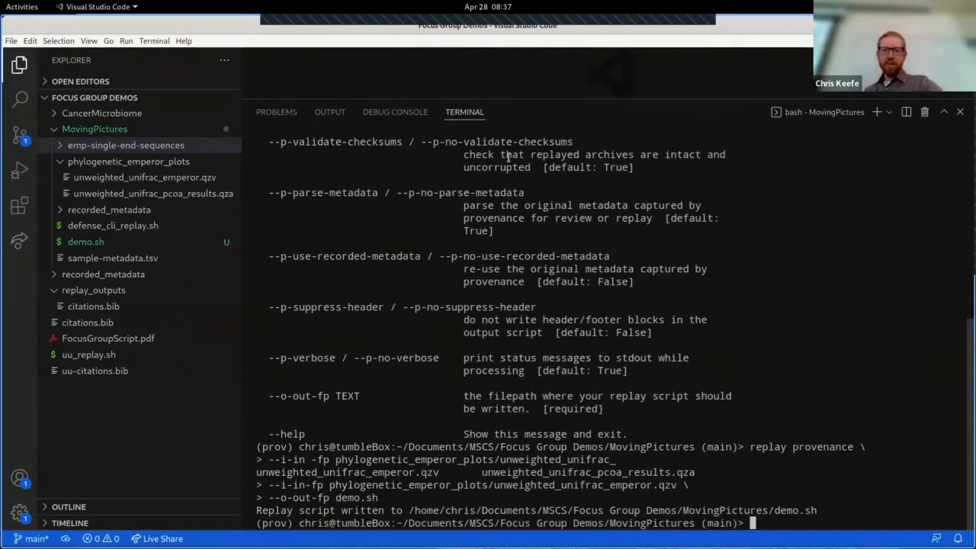
mouse_move(119, 157)
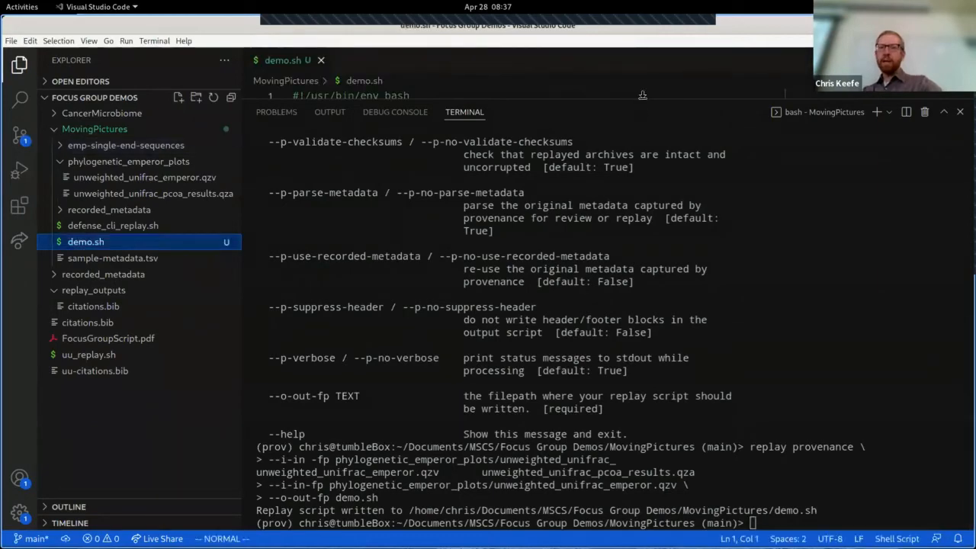
Read demo.sh from its auto-generated header down to the result UUID list.
left_click(86, 241)
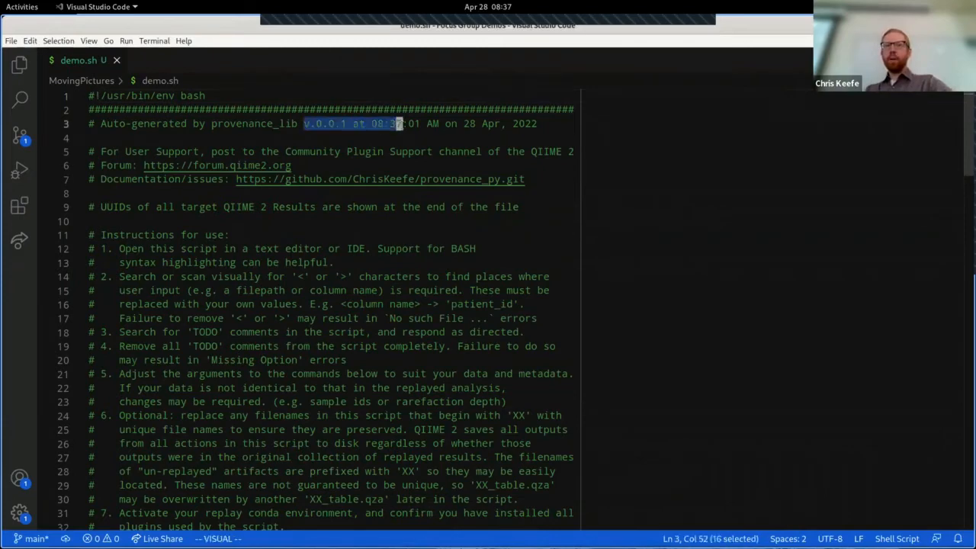
key("Escape")
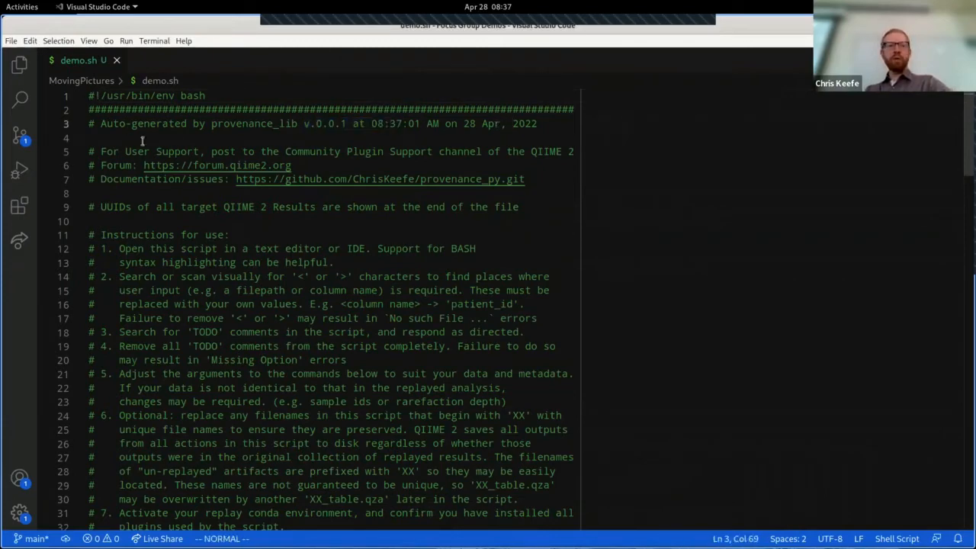
mouse_move(966, 420)
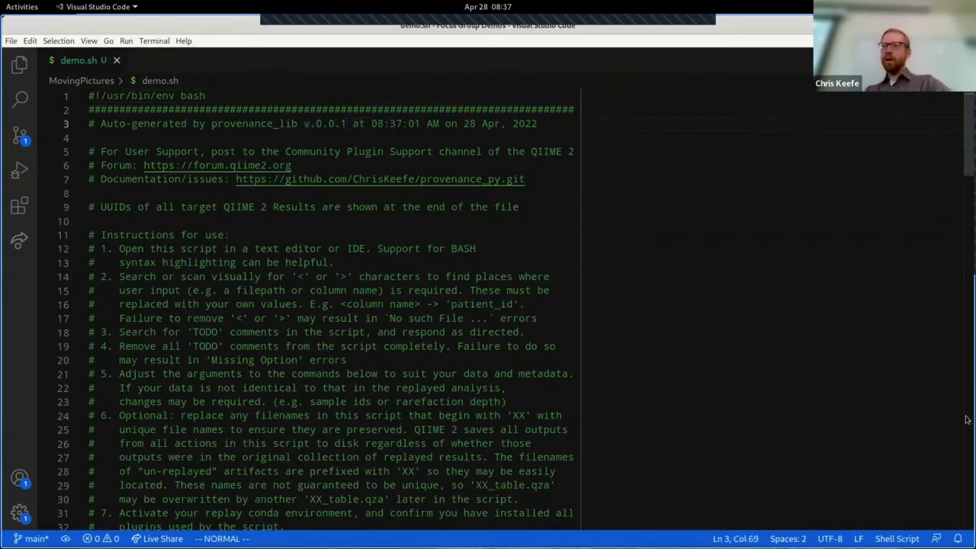
scroll("down", 3)
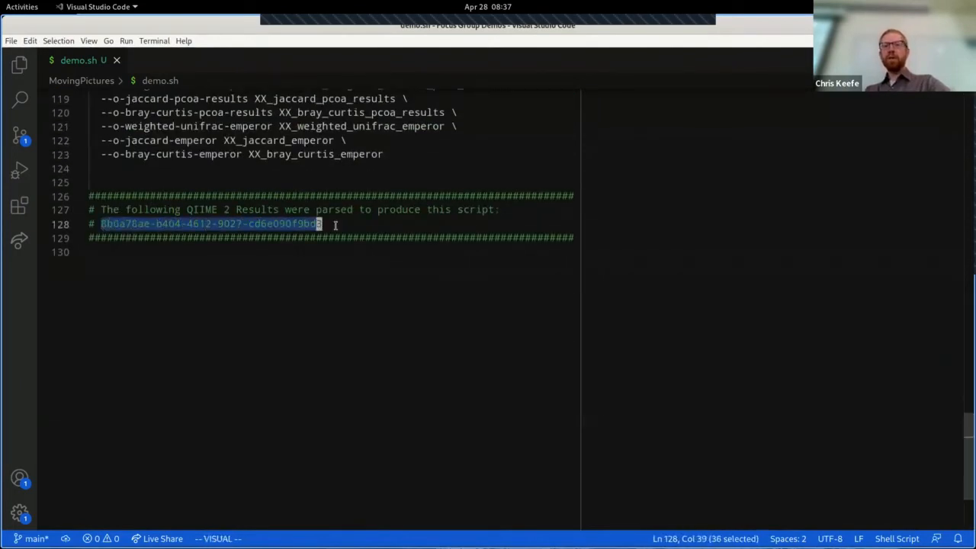
key("Escape")
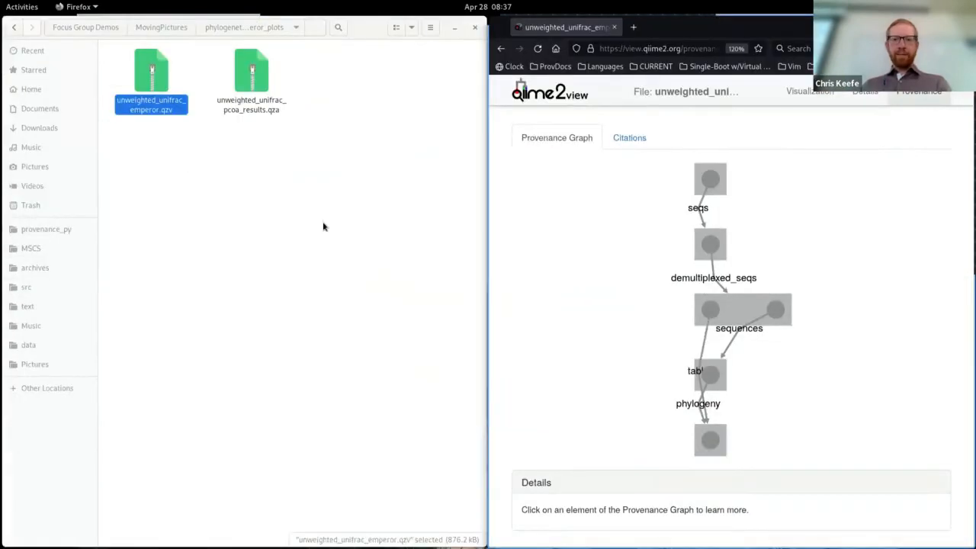
Switch to Firefox showing the visualization's Provenance tab on view.qiime2.org.
left_click(707, 439)
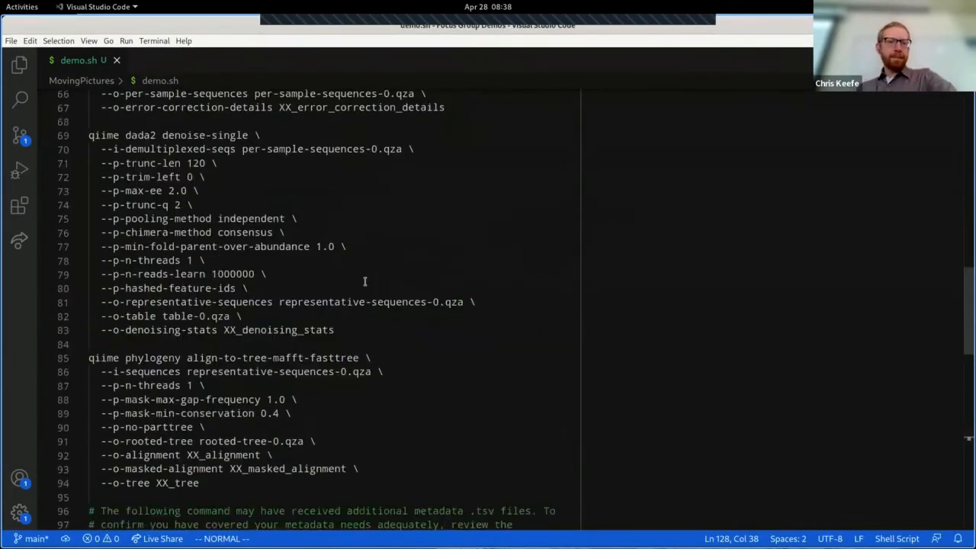
scroll("up", 3)
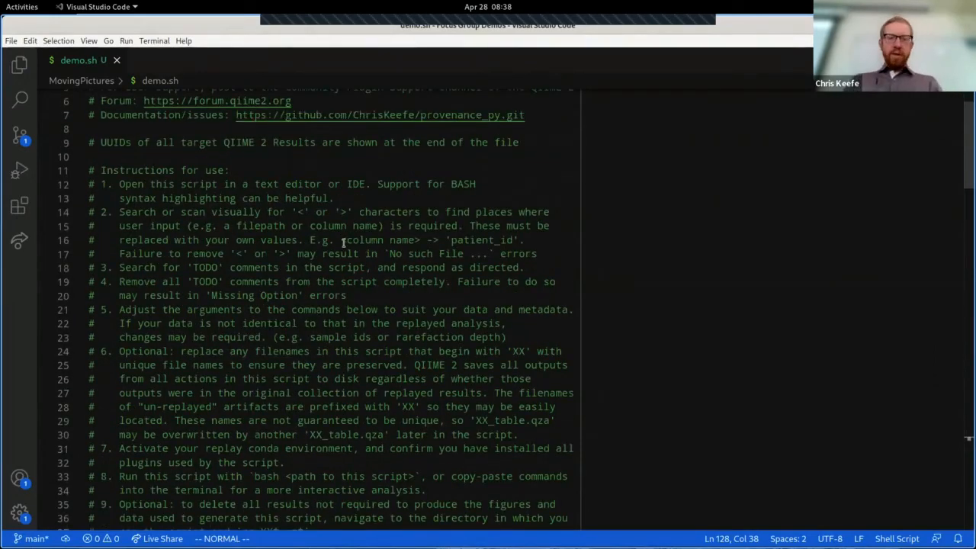
scroll("down", 3)
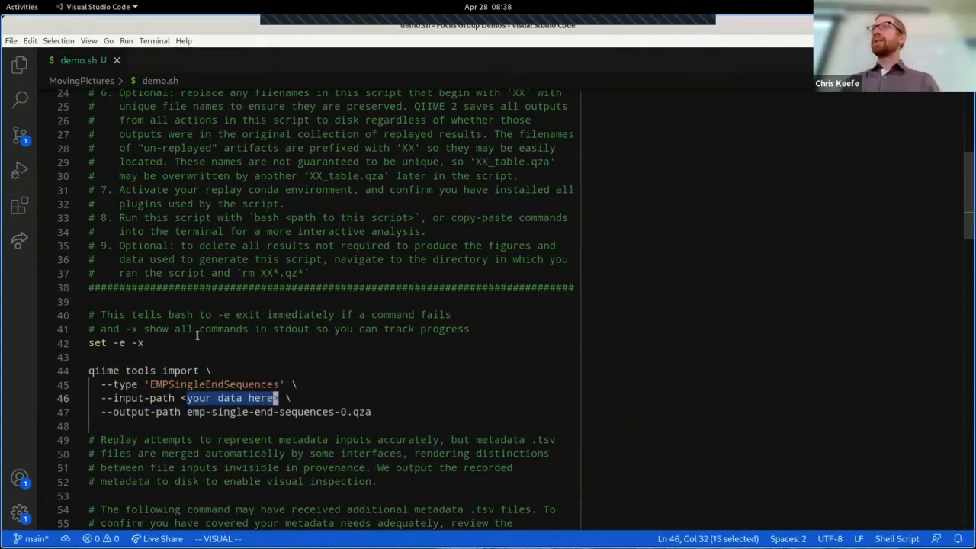
mouse_move(171, 319)
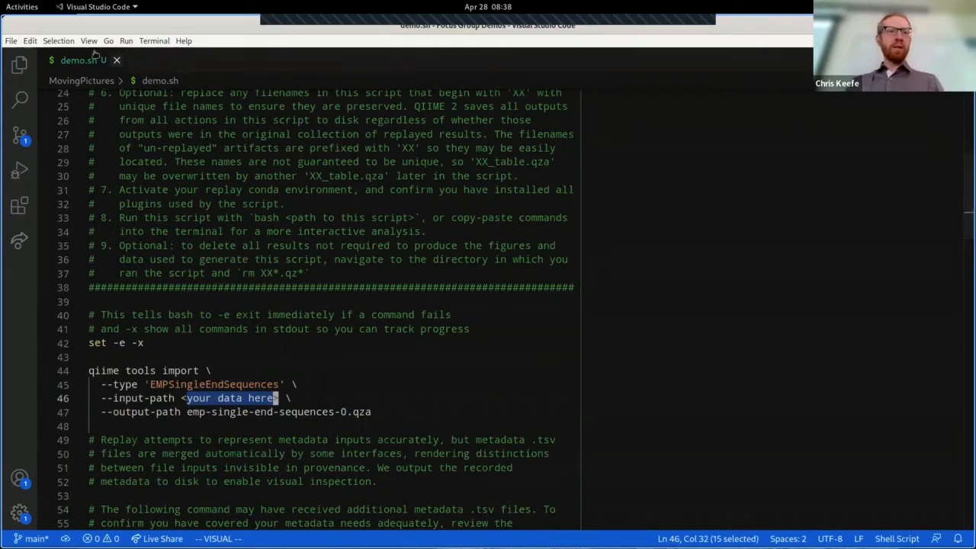
left_click(18, 64)
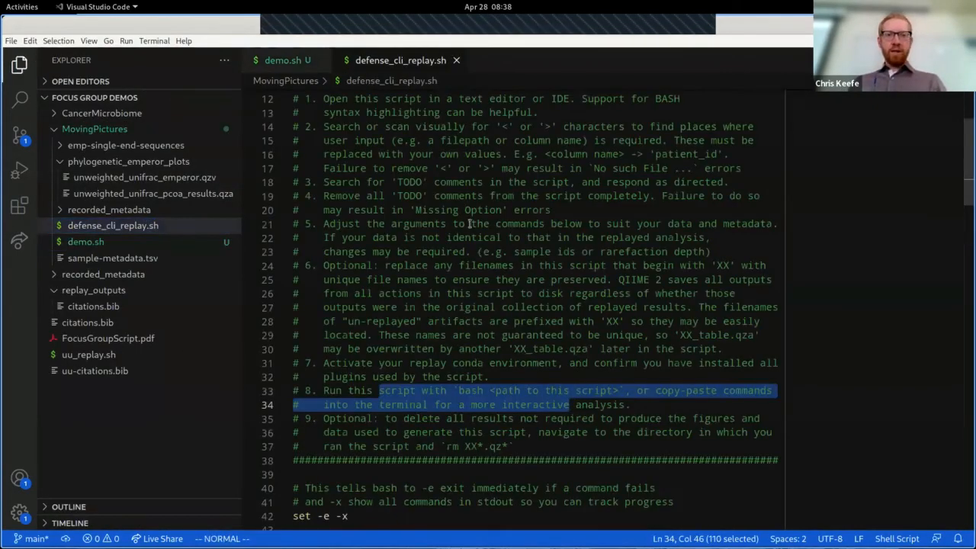
Scroll defense_cli_replay.sh to its import from the real emp-single-end-sequences path.
scroll("down", 3)
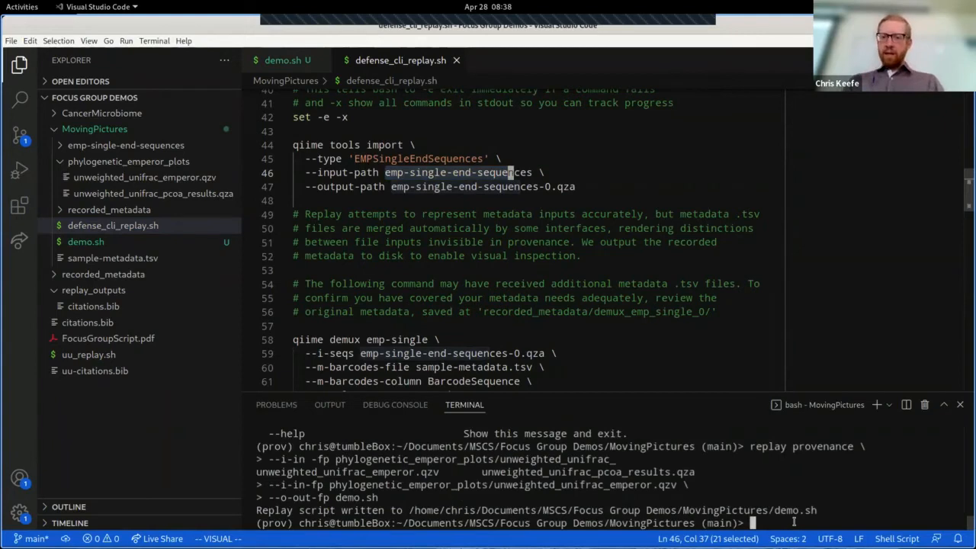
Run 'bash defense_cli_replay.sh', importing emp-single-end-sequences-0.qza and starting demultiplexing.
type("bash de")
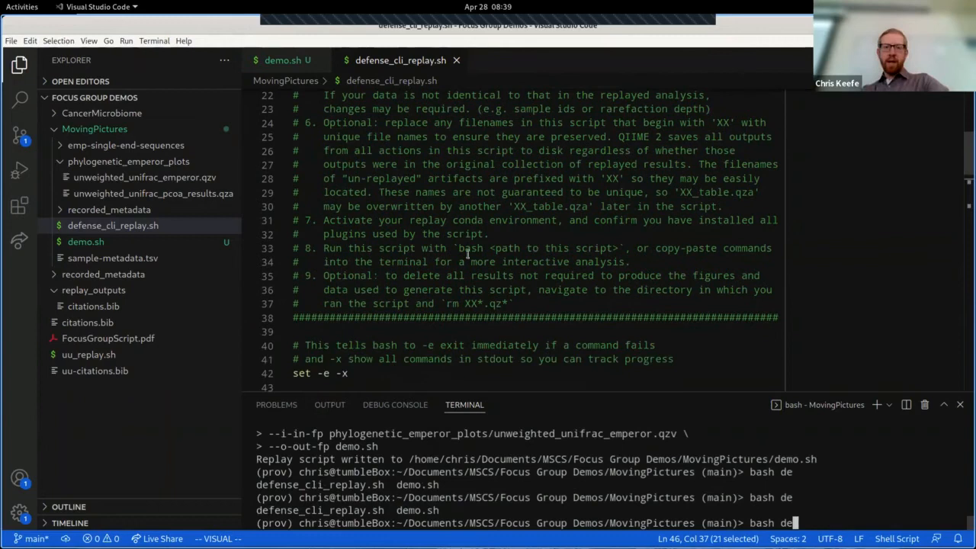
mouse_move(732, 433)
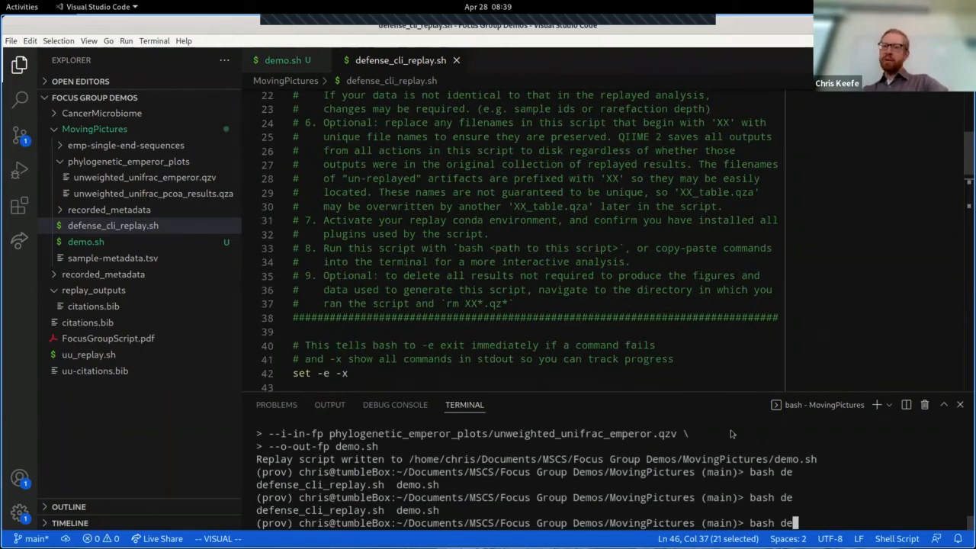
type("fense_cli_replay.sh")
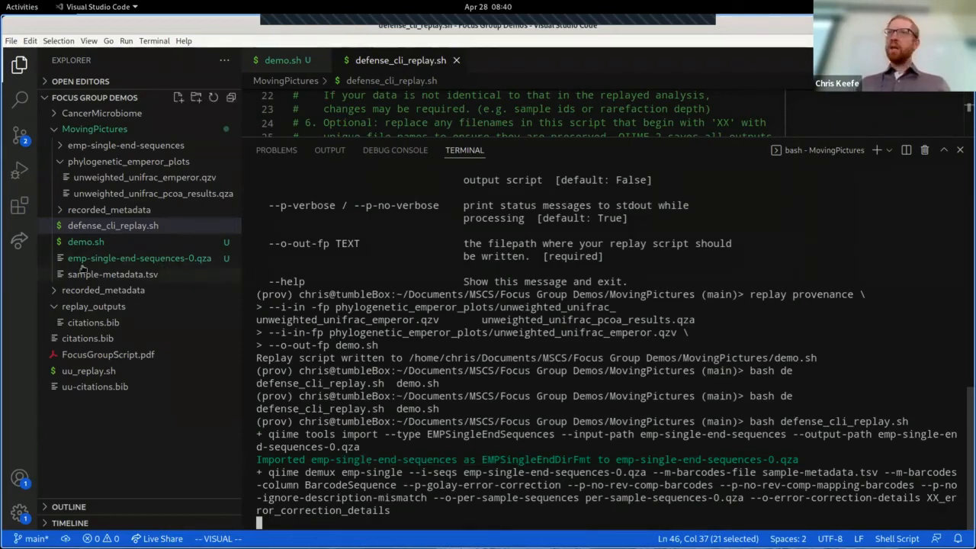
mouse_move(141, 258)
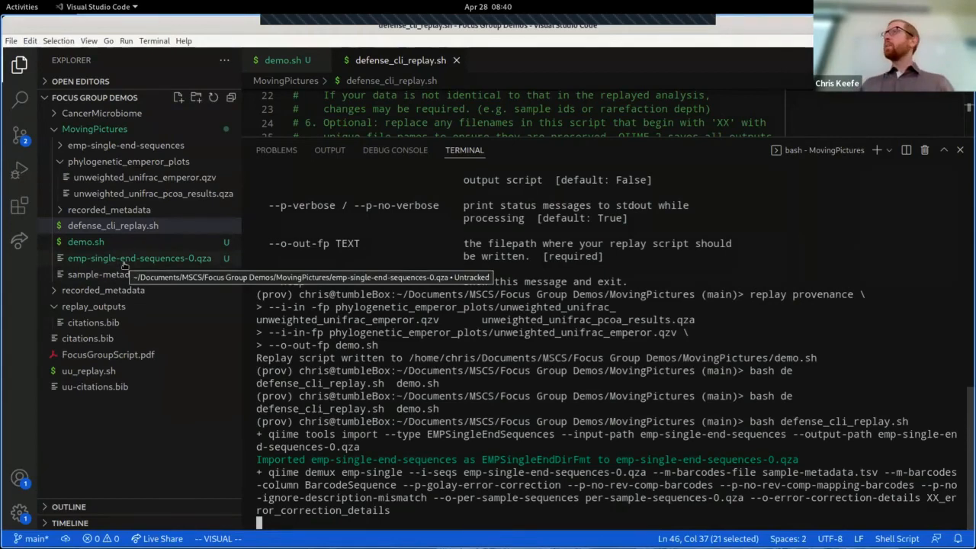